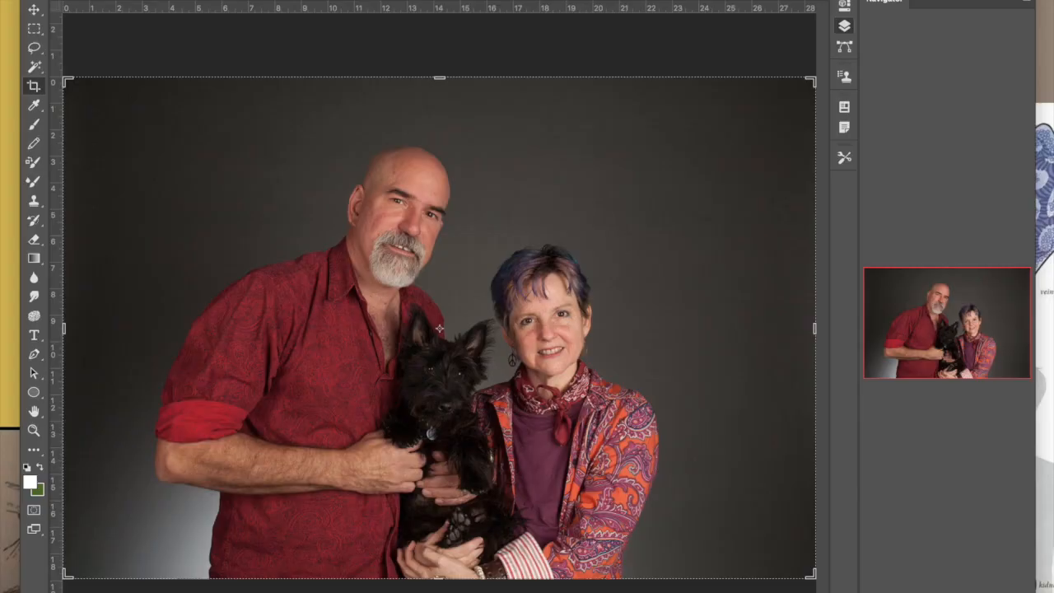
- Fill Layer 1 with white in Normal blending mode via Edit > Fill
{"action": "left_click", "coordinate": [725, 2]}
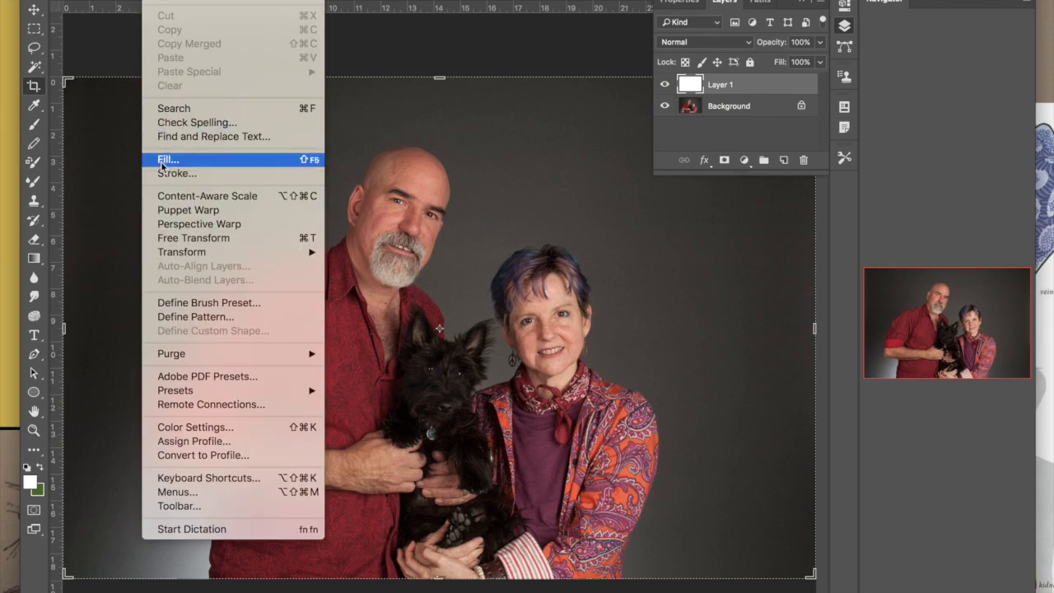
{"action": "left_click", "coordinate": [168, 158]}
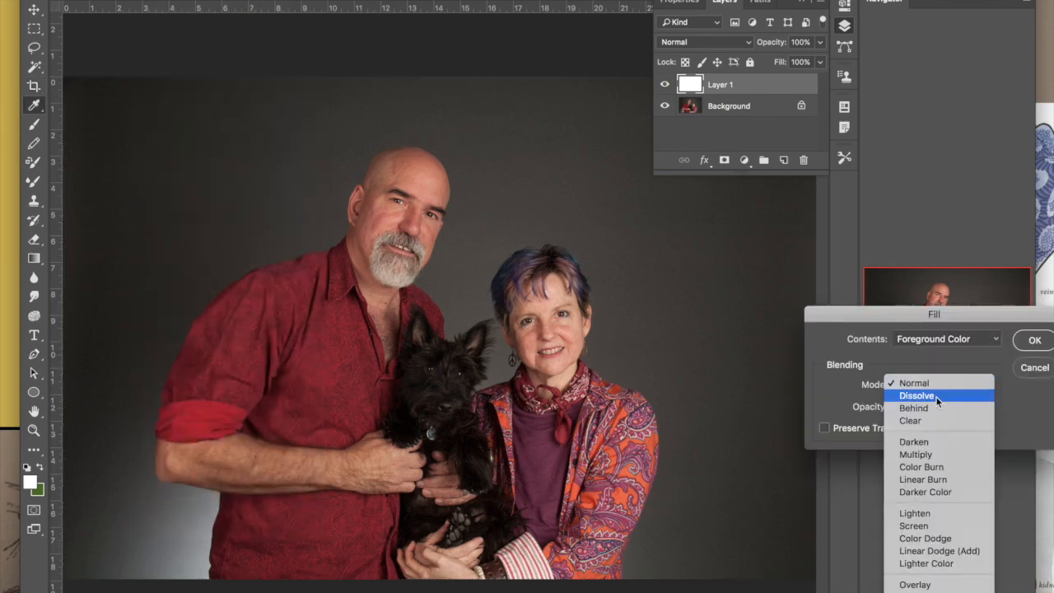
{"action": "left_click", "coordinate": [913, 384]}
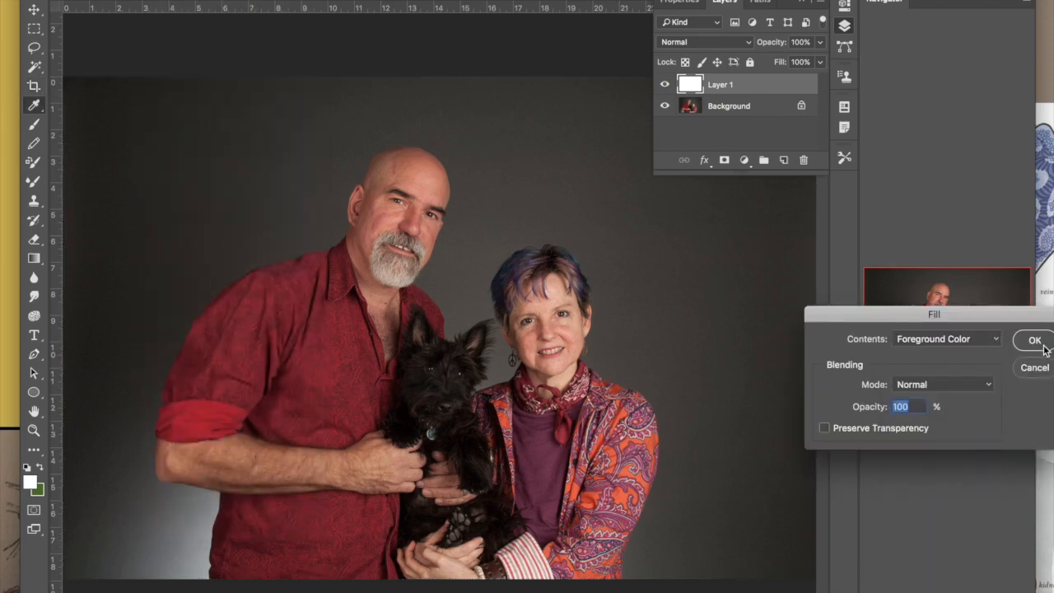
{"action": "left_click", "coordinate": [1034, 340]}
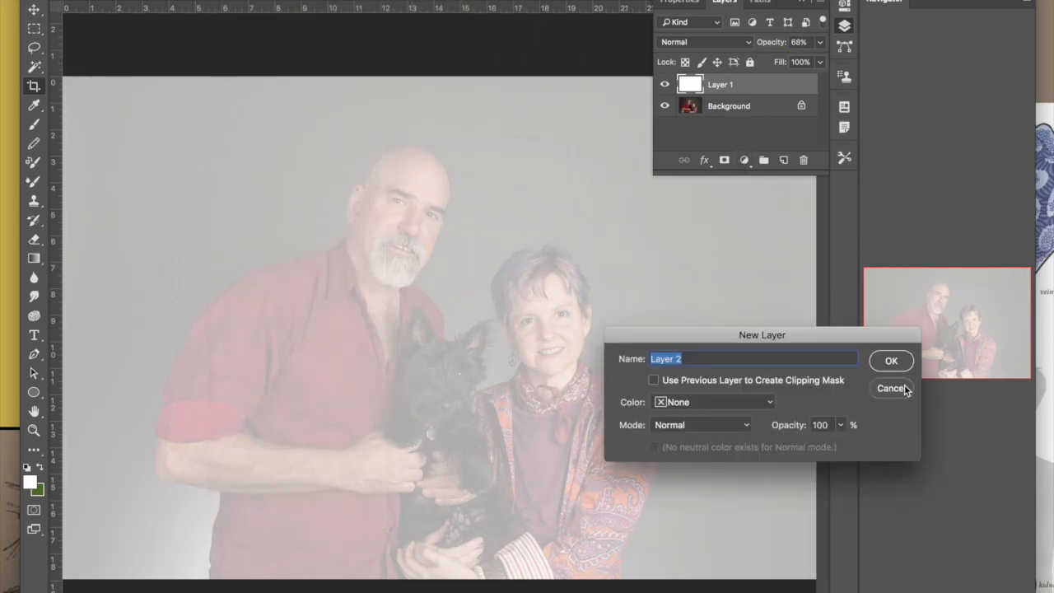
- Name the new layer 'drawing' and create it above the white layer
{"action": "type", "text": "draw"}
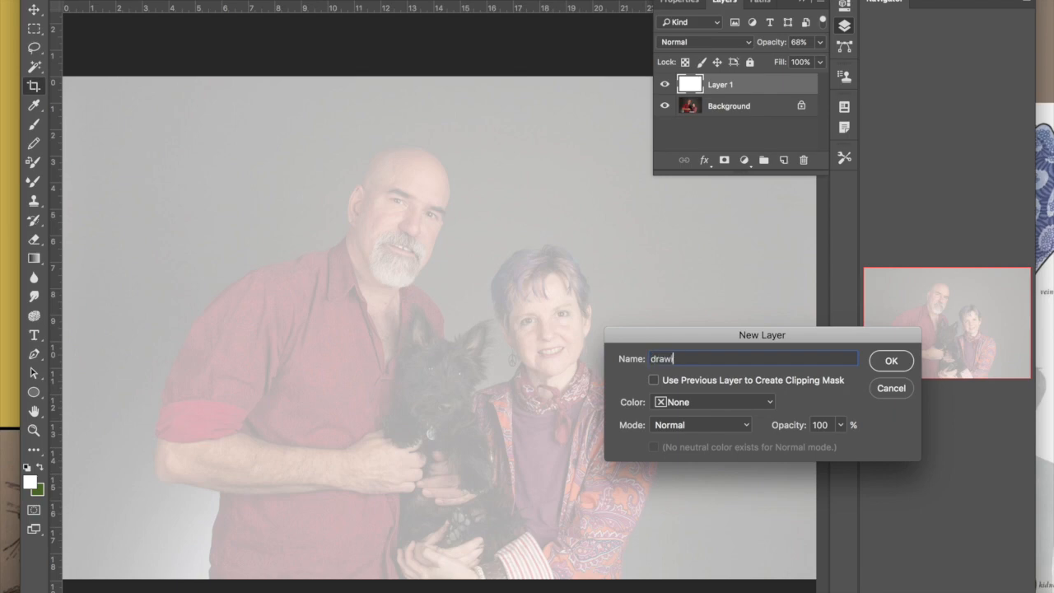
{"action": "left_click", "coordinate": [891, 360]}
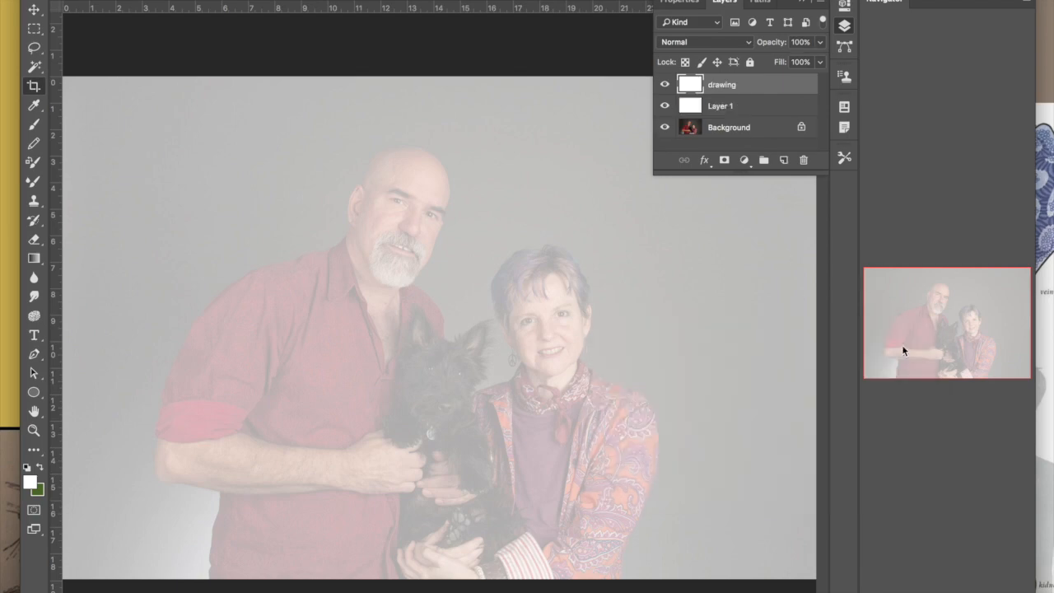
{"action": "mouse_move", "coordinate": [270, 42]}
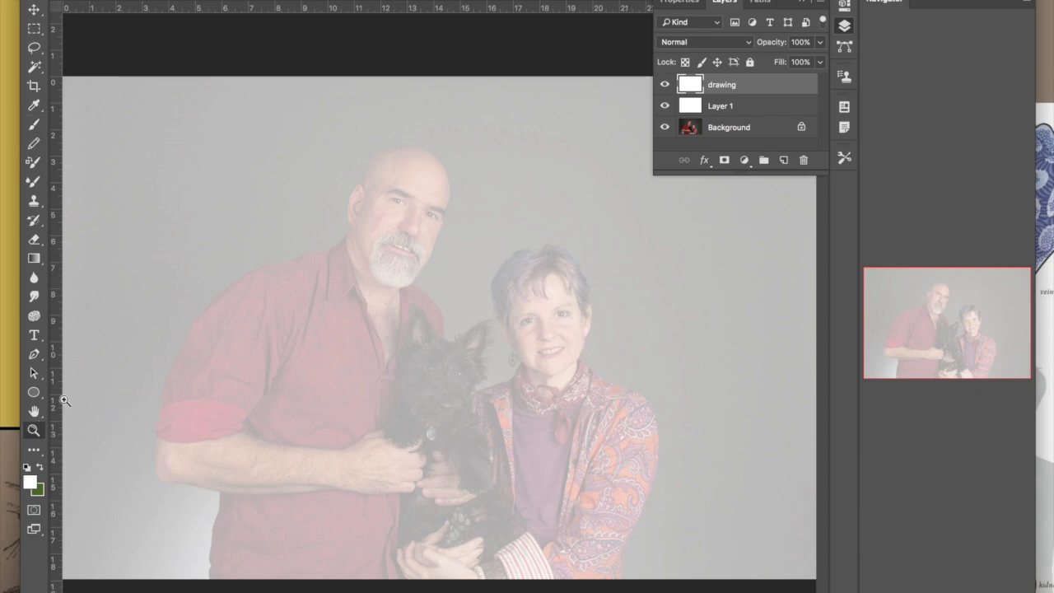
- Zoom in on the man's face and switch to the Brush tool for tracing
{"action": "left_click", "coordinate": [464, 280]}
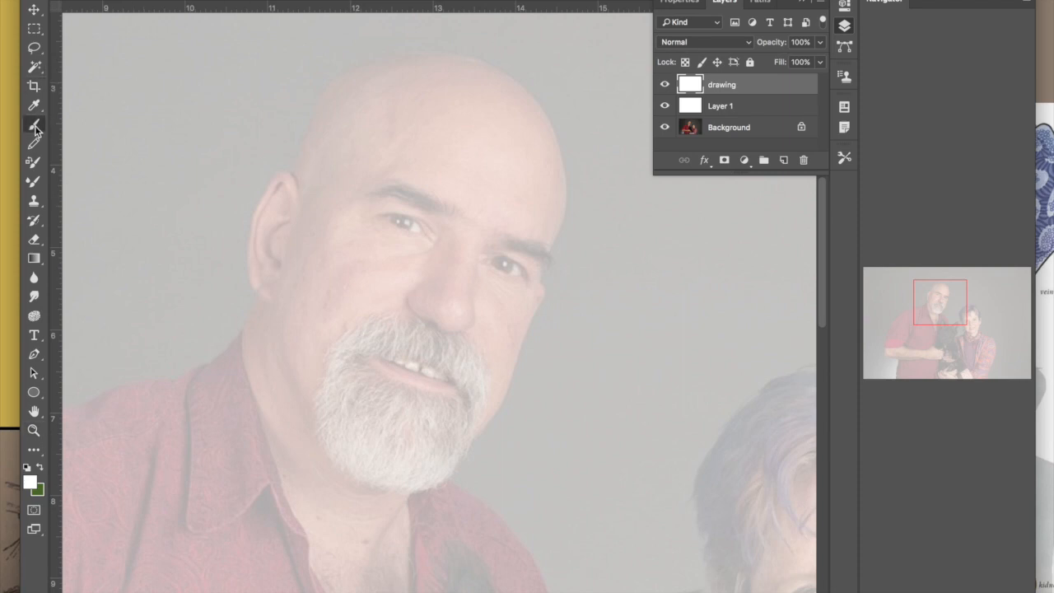
{"action": "left_click", "coordinate": [34, 123]}
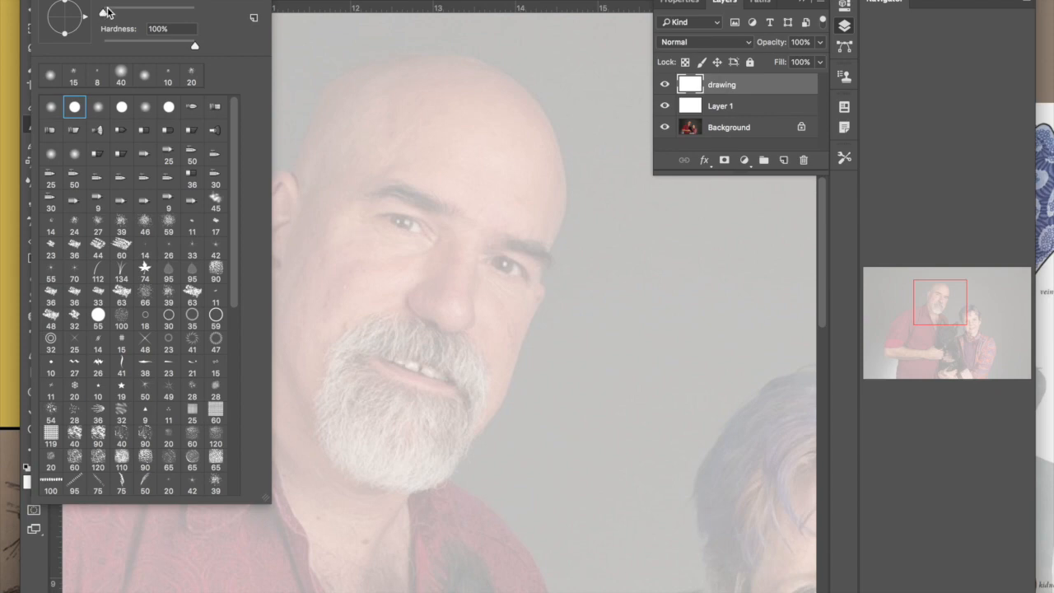
{"action": "mouse_move", "coordinate": [249, 50]}
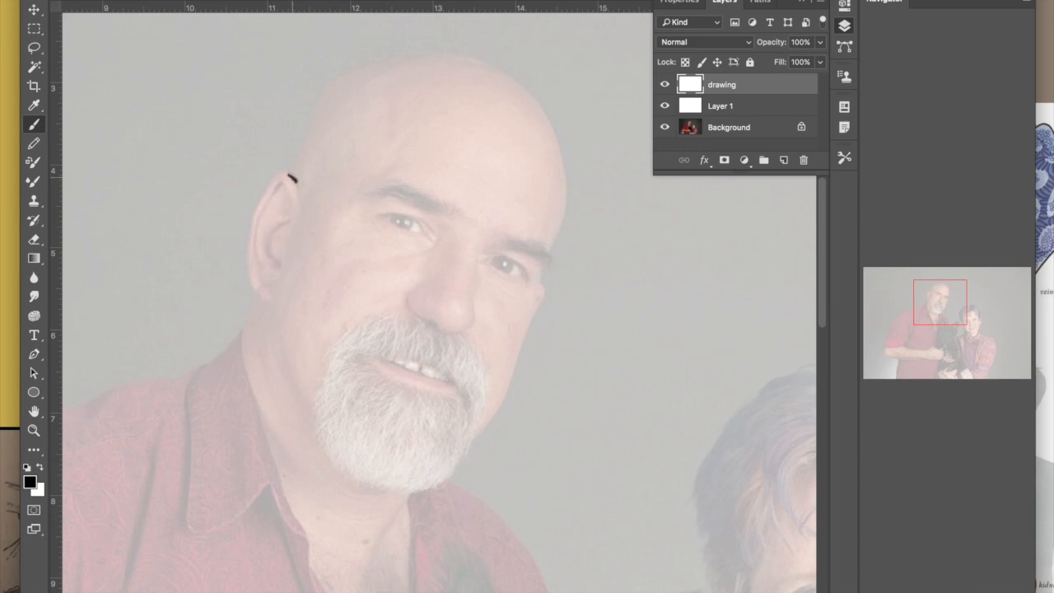
- Trace black outlines of the man's ear and neck down to the shirt collar
{"action": "left_click_drag", "start_coordinate": [288, 173], "coordinate": [247, 230]}
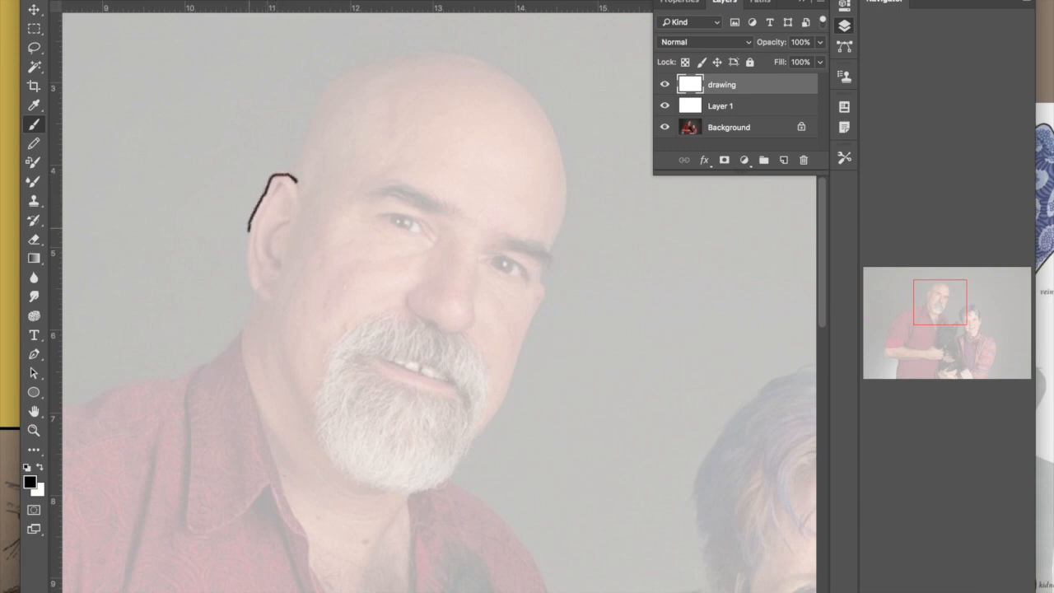
{"action": "left_click_drag", "start_coordinate": [250, 239], "coordinate": [260, 300]}
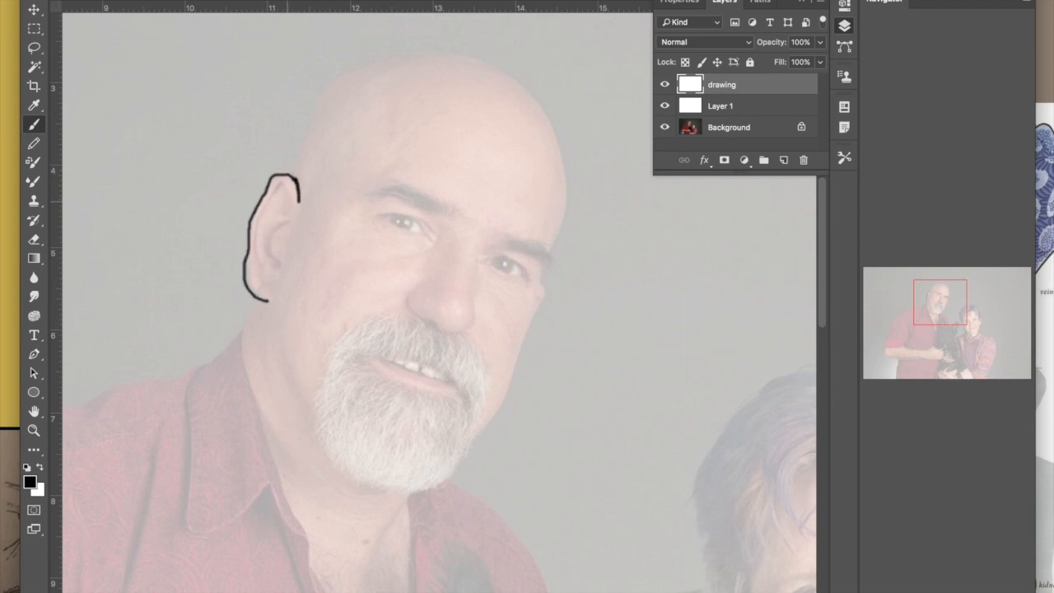
{"action": "left_click_drag", "start_coordinate": [271, 198], "coordinate": [288, 185]}
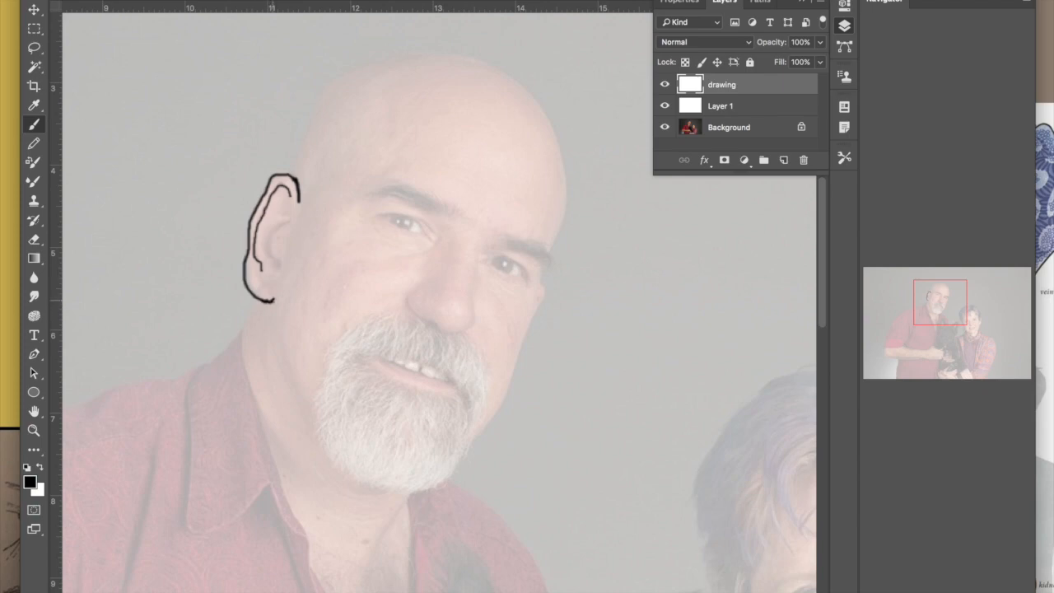
{"action": "left_click_drag", "start_coordinate": [257, 300], "coordinate": [239, 362]}
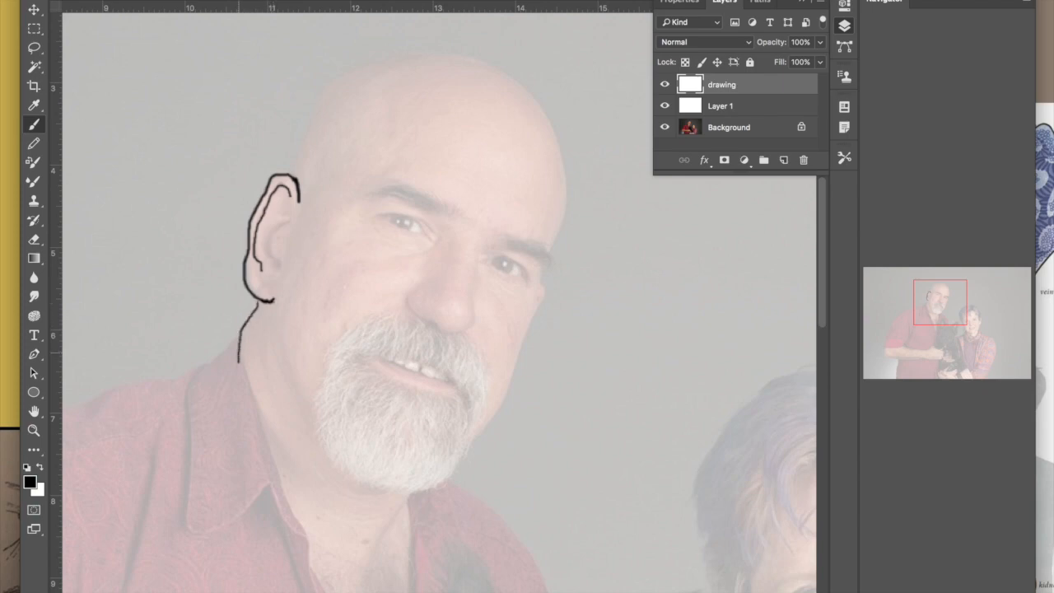
{"action": "left_click_drag", "start_coordinate": [239, 354], "coordinate": [255, 412]}
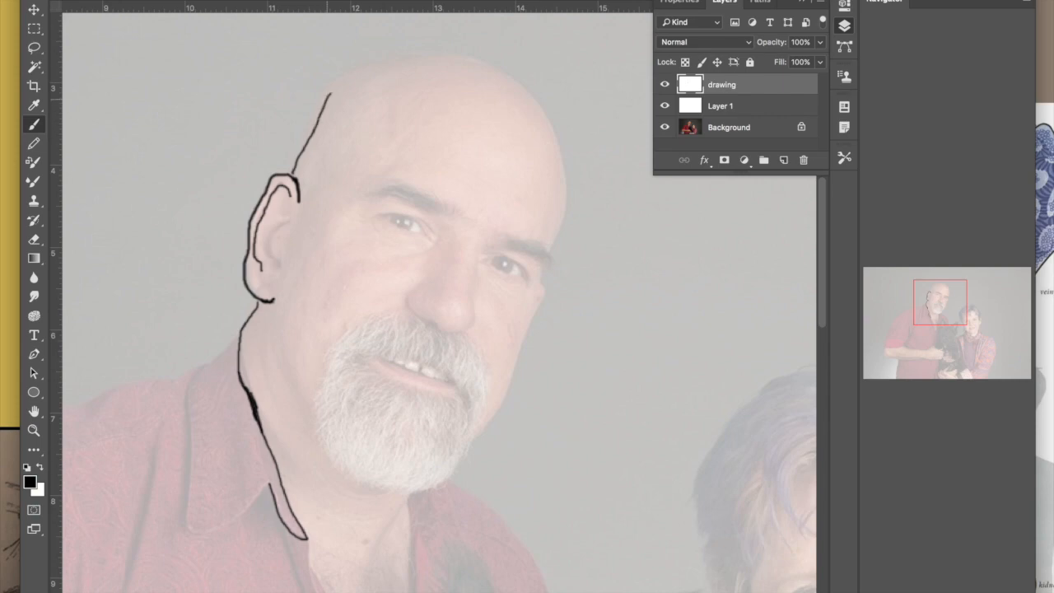
- Trace the line up the back of the head and the curve over its top
{"action": "left_click_drag", "start_coordinate": [329, 89], "coordinate": [459, 53]}
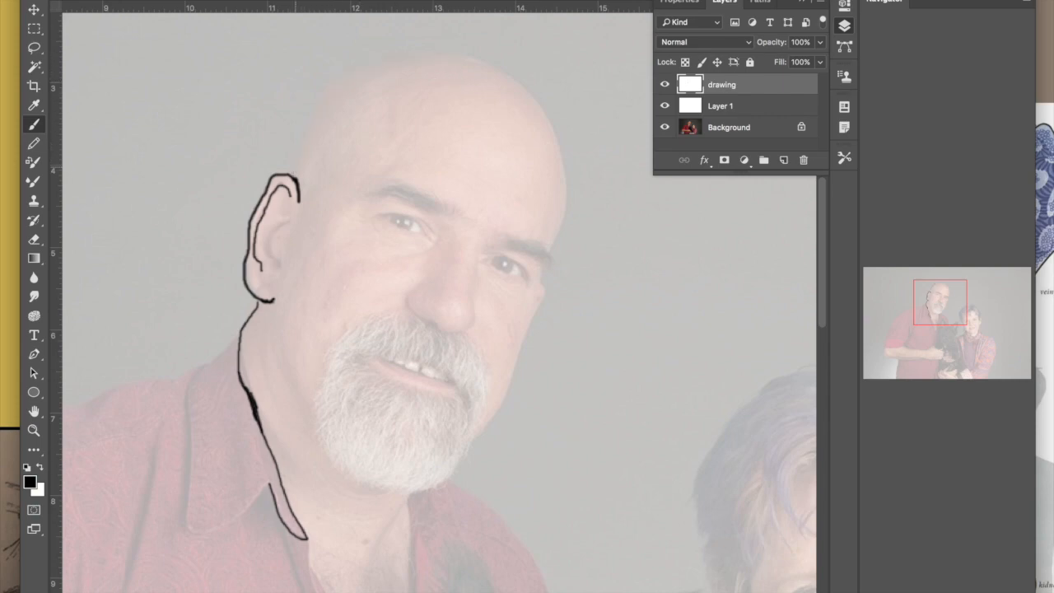
{"action": "left_click_drag", "start_coordinate": [293, 168], "coordinate": [339, 81]}
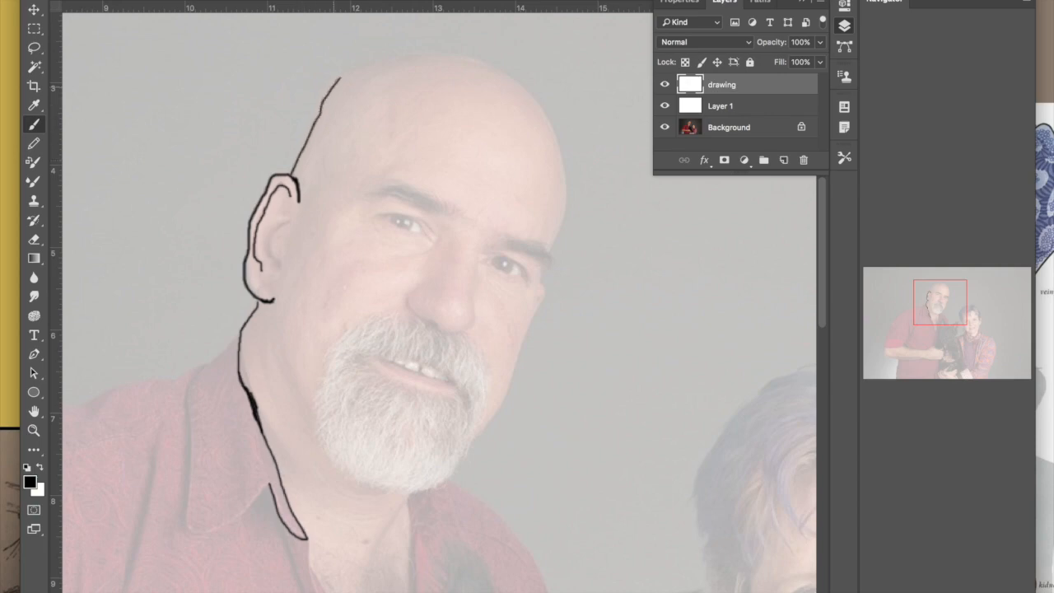
{"action": "left_click_drag", "start_coordinate": [339, 76], "coordinate": [474, 56]}
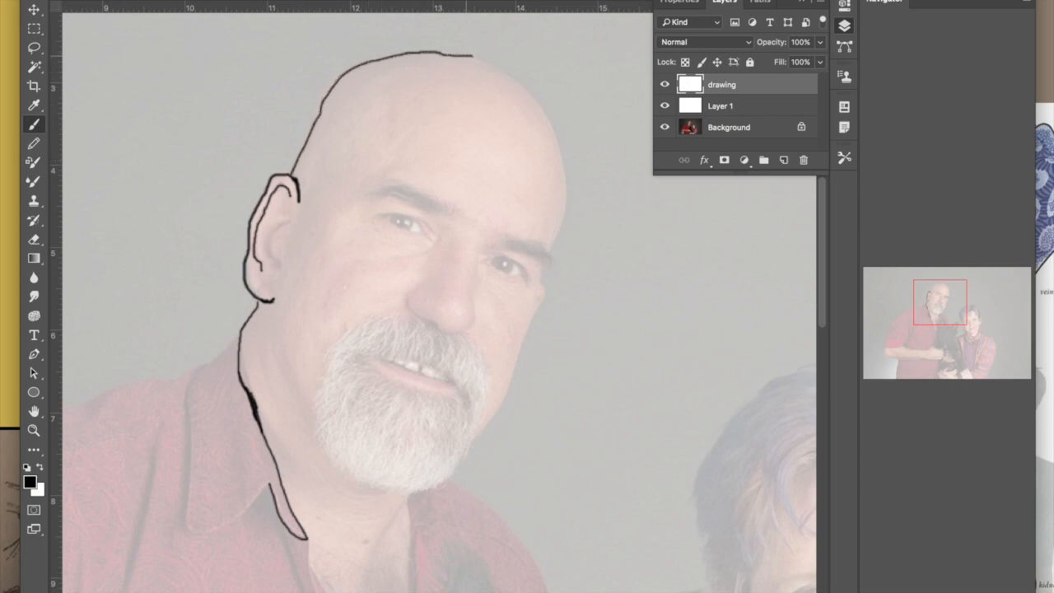